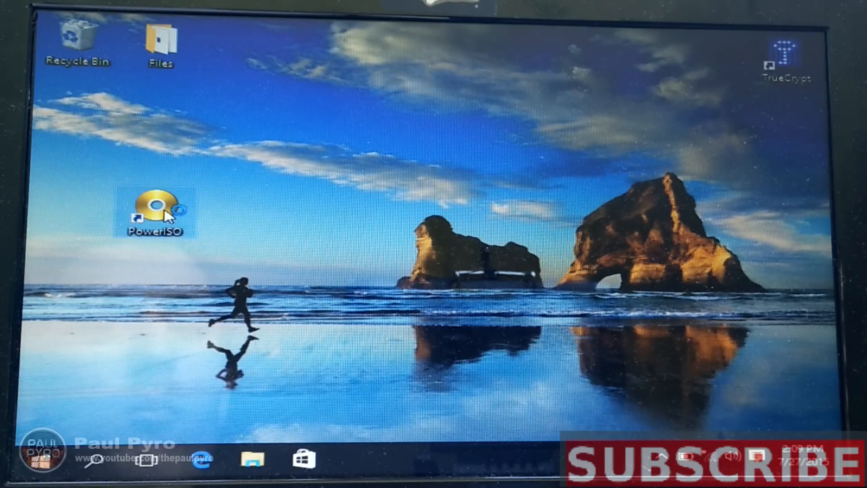
Launch PowerISO, look at its disc and image tools, then close it.
double_click(155, 209)
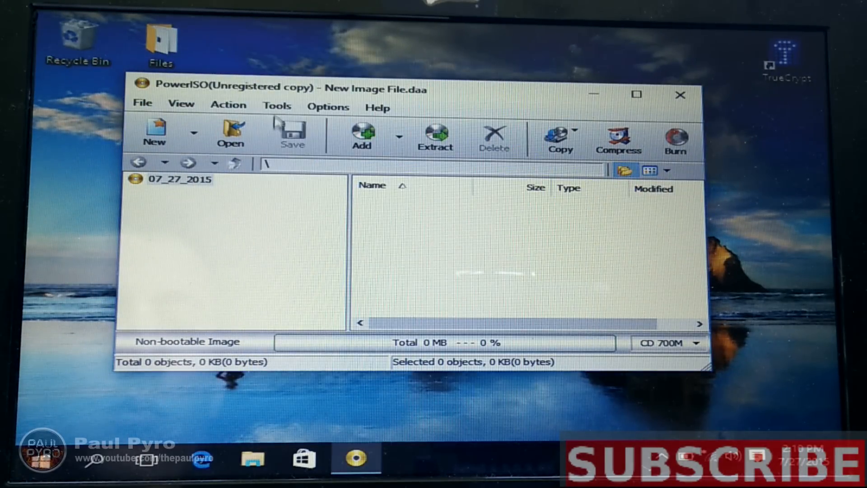
click(277, 105)
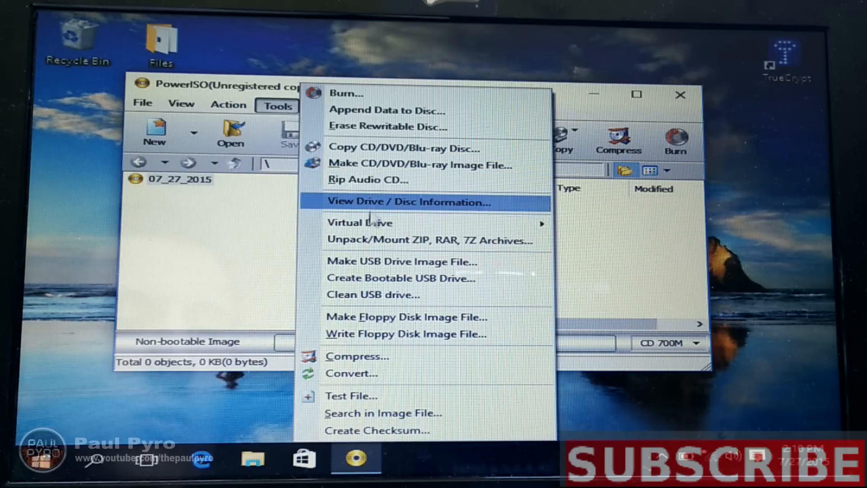
mouse_move(360, 222)
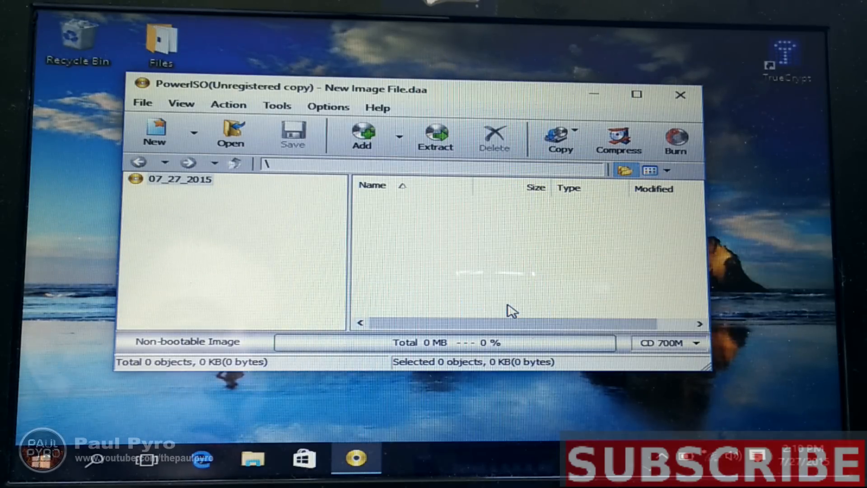
mouse_move(430, 225)
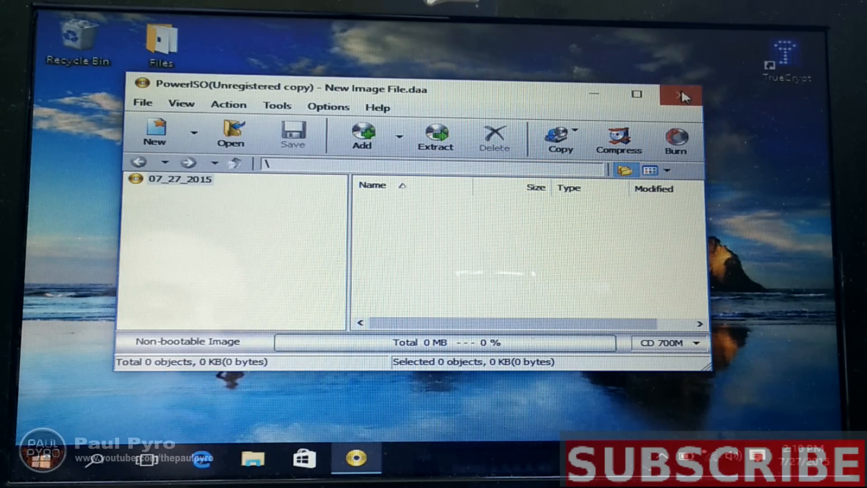
click(681, 93)
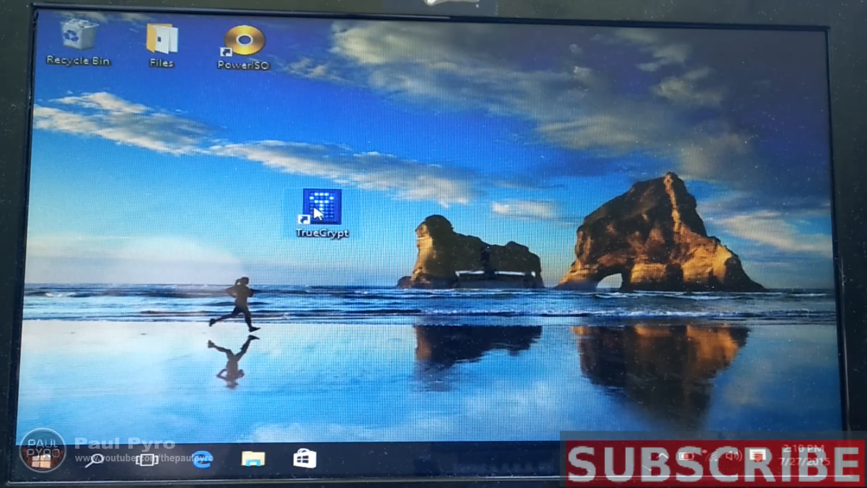
Launch TrueCrypt from its desktop shortcut and start the Volume Creation Wizard.
right_click(323, 211)
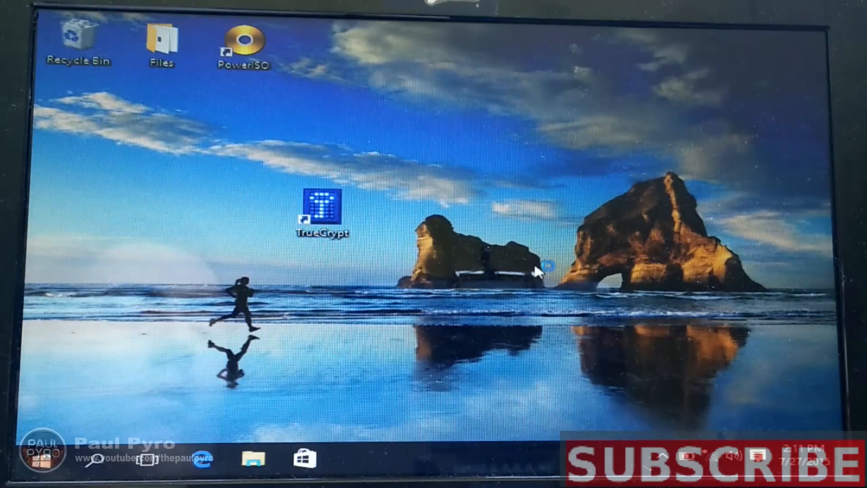
double_click(323, 203)
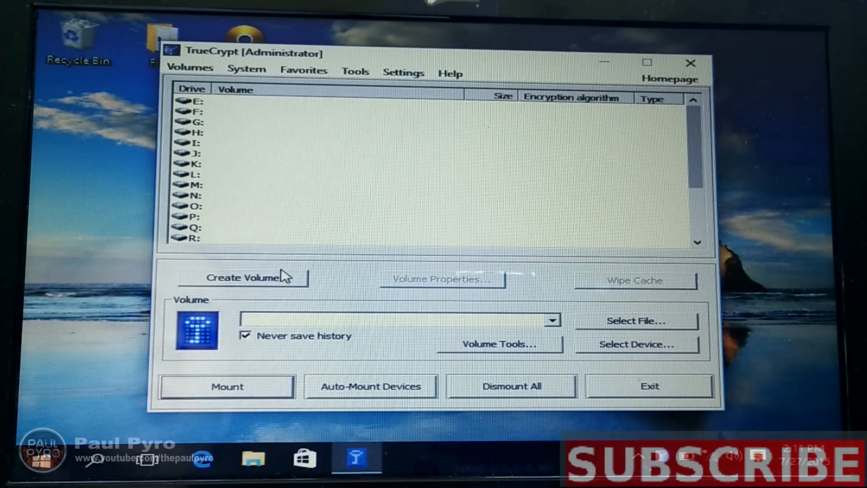
mouse_move(266, 279)
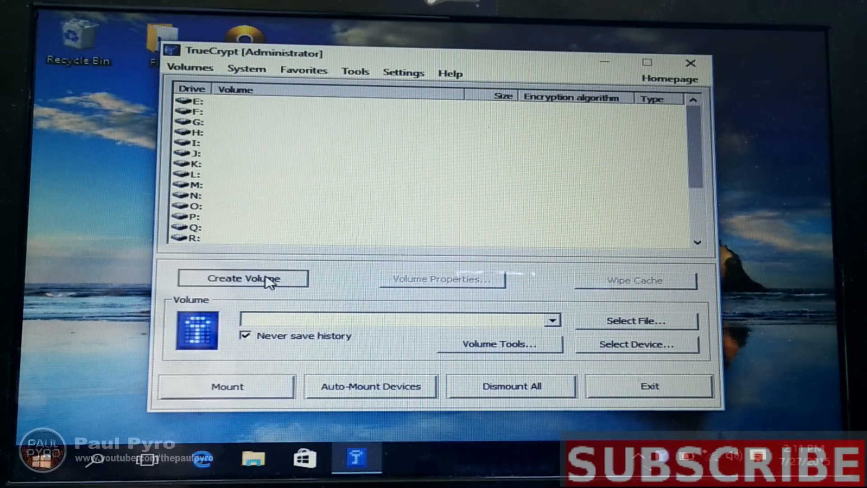
click(242, 278)
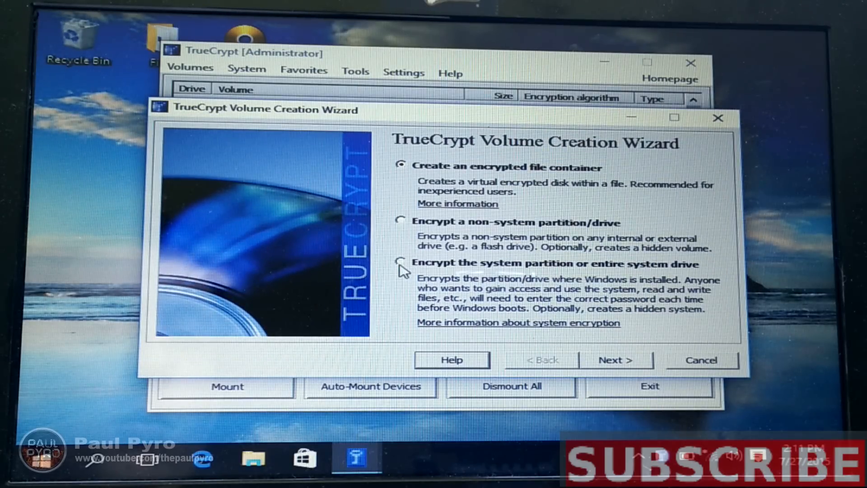
Choose to encrypt the system partition or drive with normal (non-hidden) encryption.
click(401, 262)
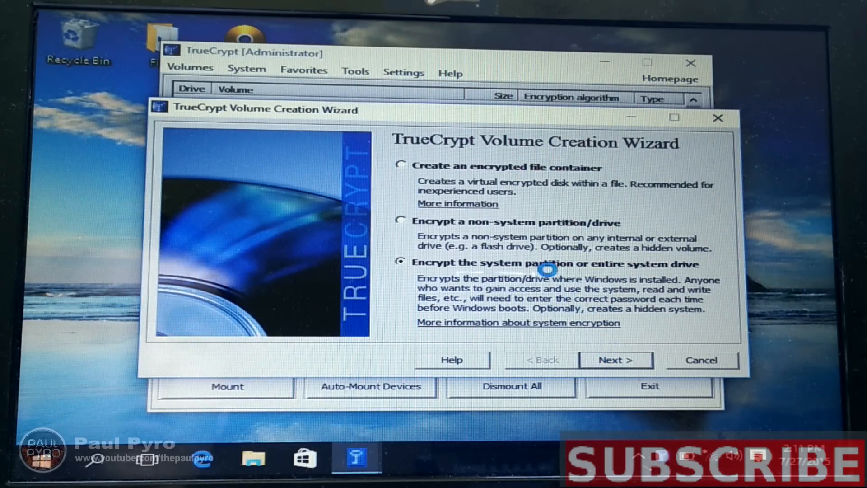
mouse_move(545, 265)
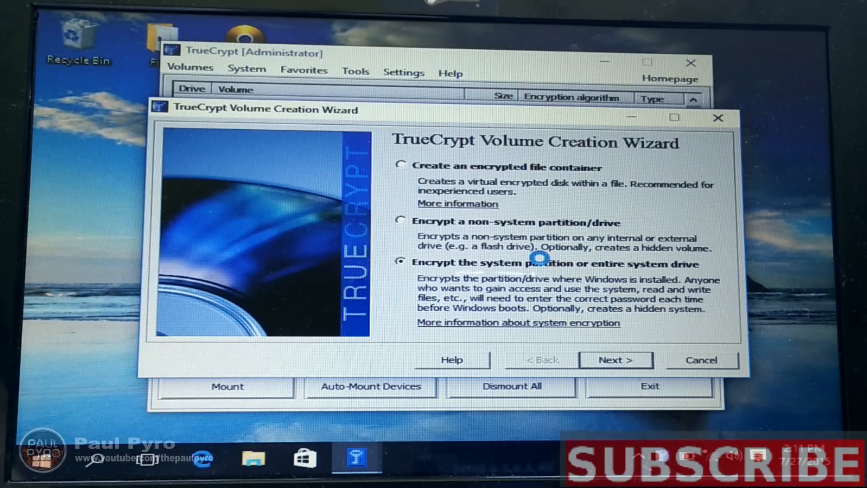
click(615, 359)
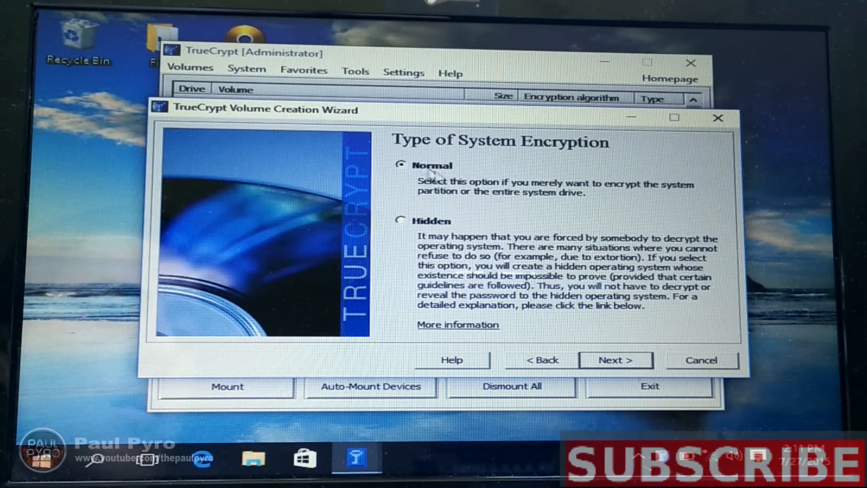
click(615, 360)
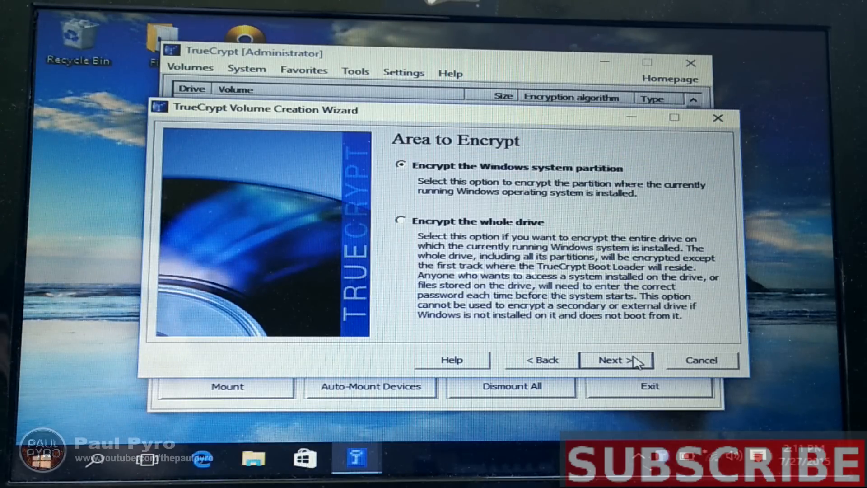
Encrypt the whole drive, declining the system-partition-only suggestion, on a single-boot computer.
click(400, 219)
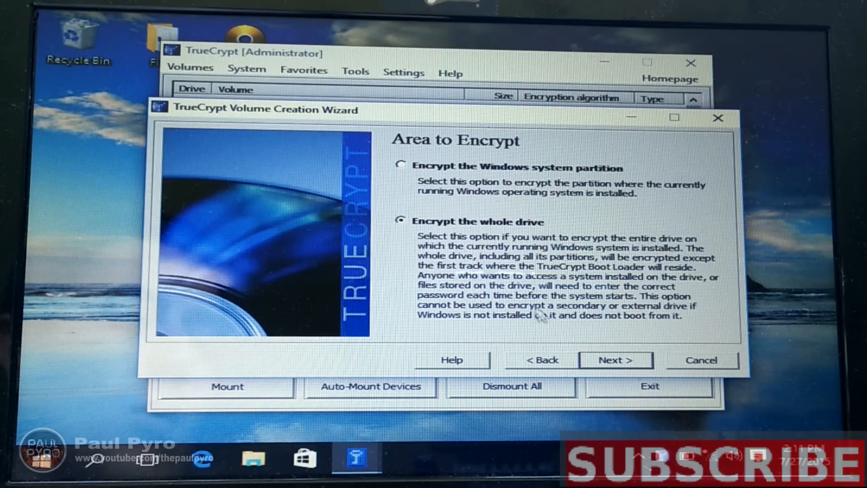
click(615, 360)
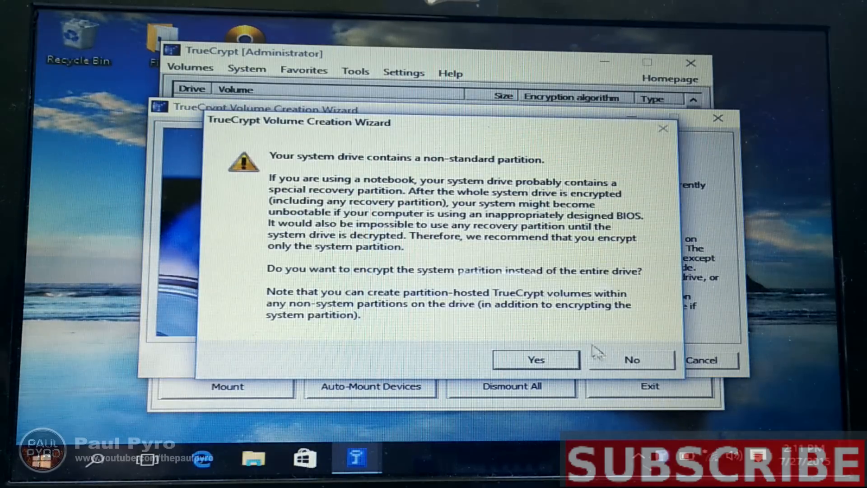
click(535, 360)
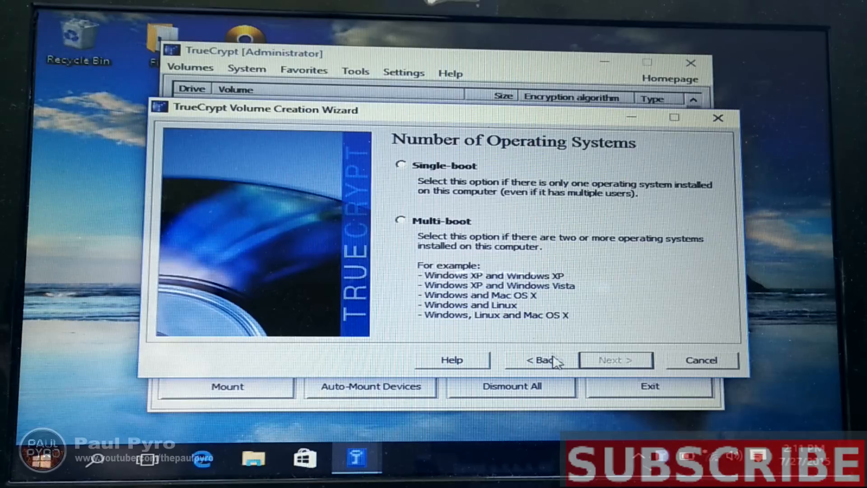
click(401, 165)
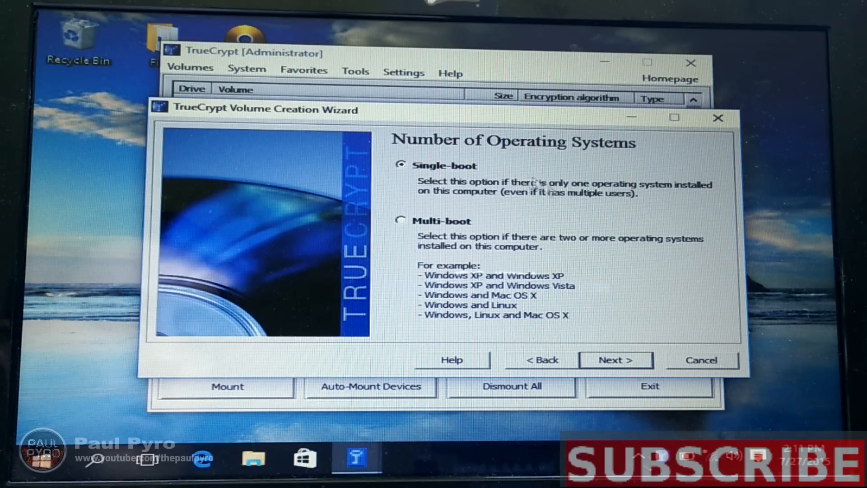
click(615, 360)
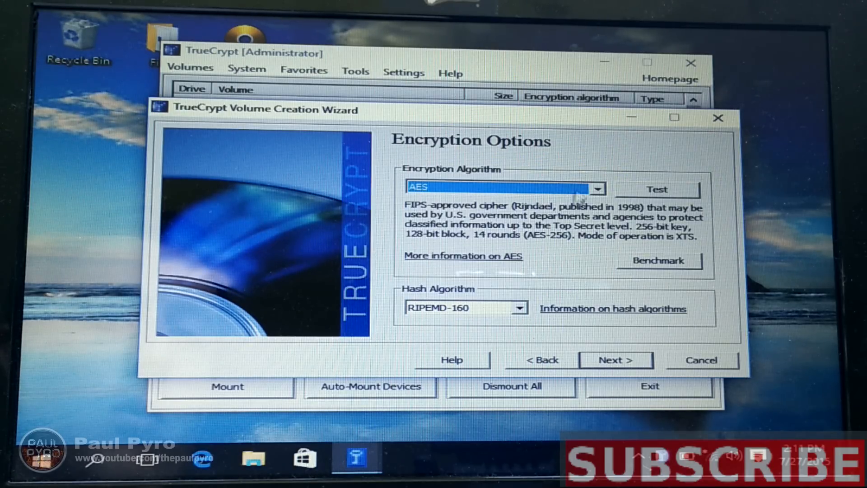
Set the AES-Twofish-Serpent cascade cipher and a hash algorithm, accepting the cascade warning.
click(597, 188)
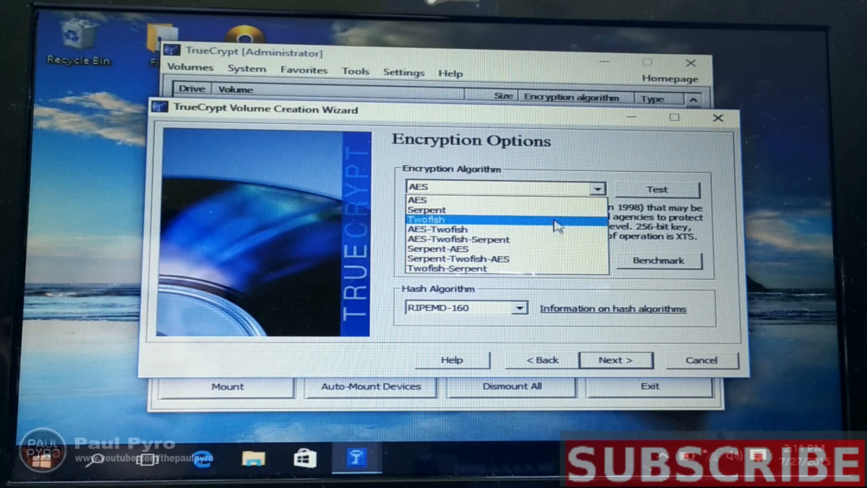
mouse_move(526, 249)
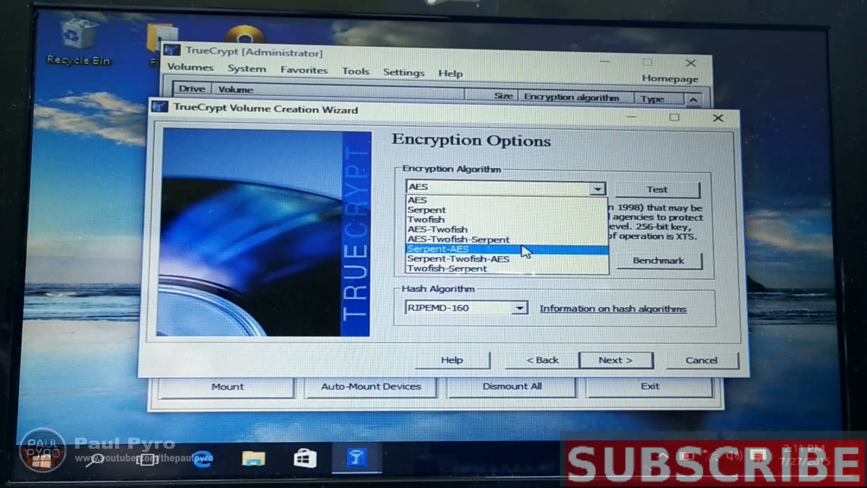
click(459, 239)
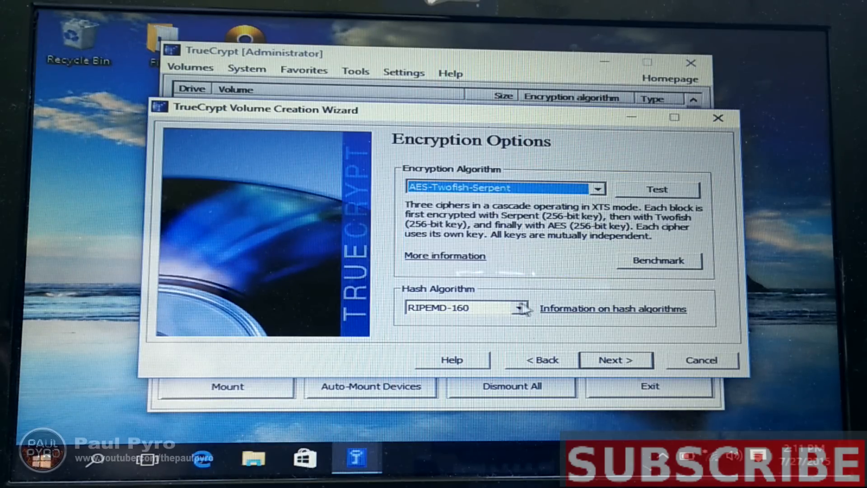
click(518, 307)
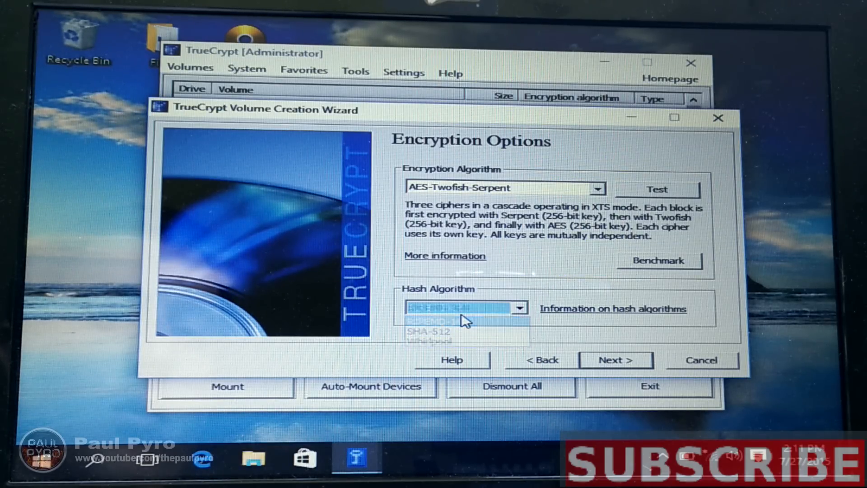
click(615, 359)
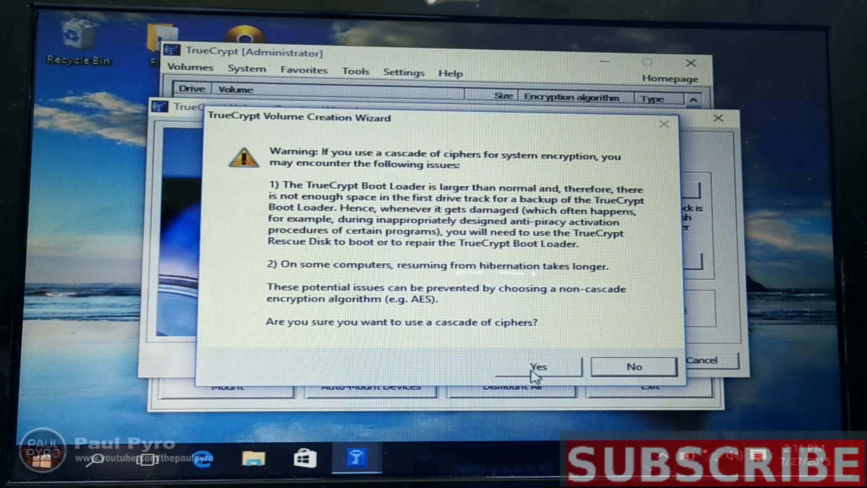
click(536, 367)
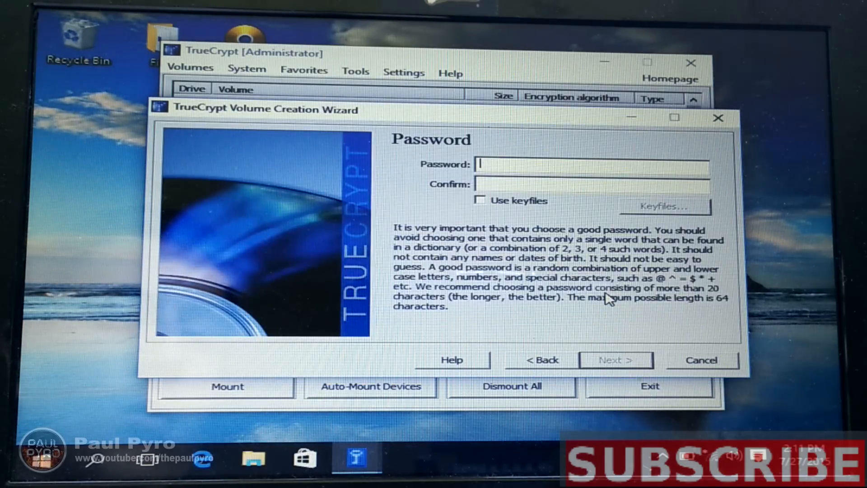
Enter and confirm the volume password and continue to random data collection.
text(***)
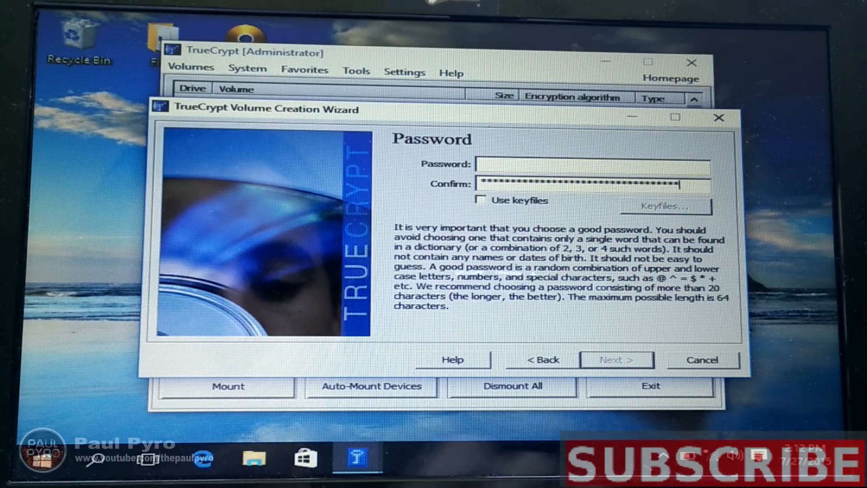
text(****)
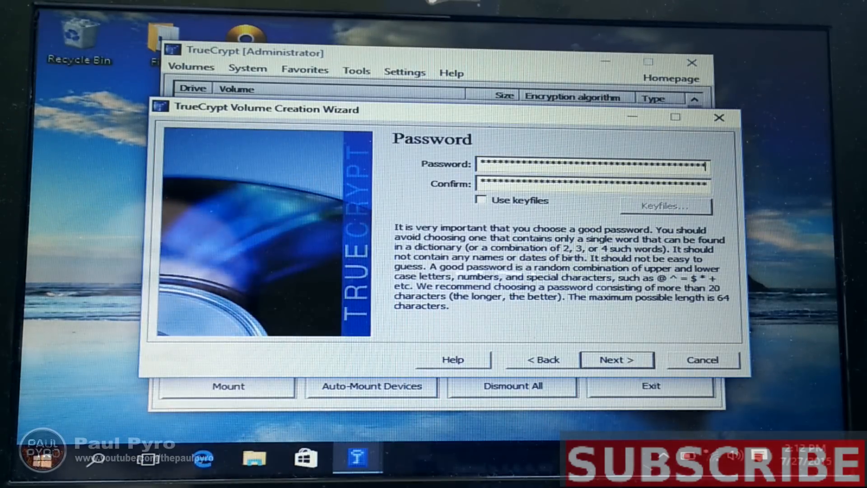
click(616, 359)
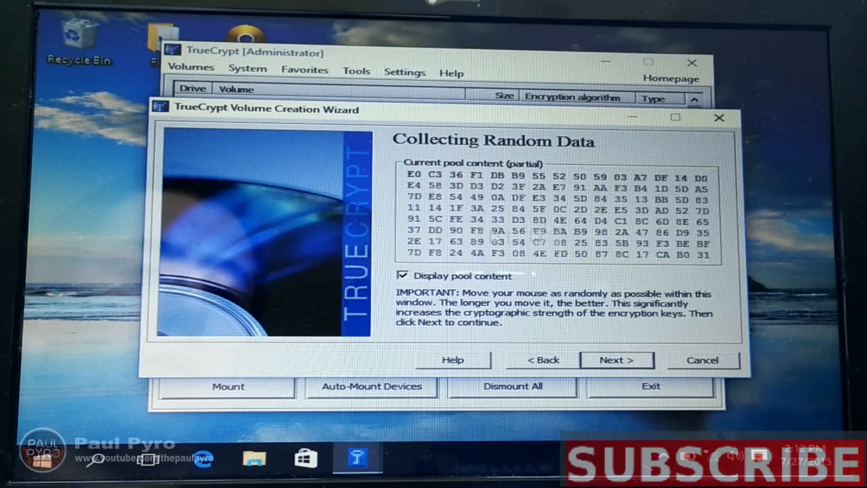
mouse_move(531, 238)
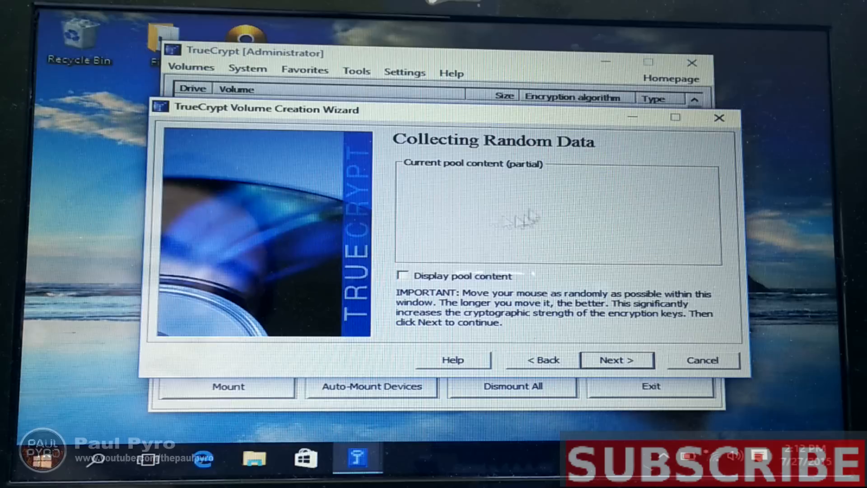
mouse_move(507, 231)
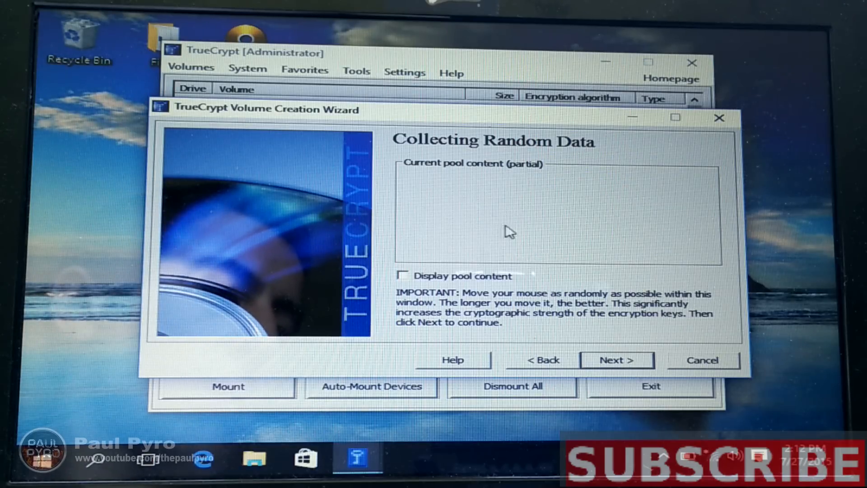
mouse_move(677, 291)
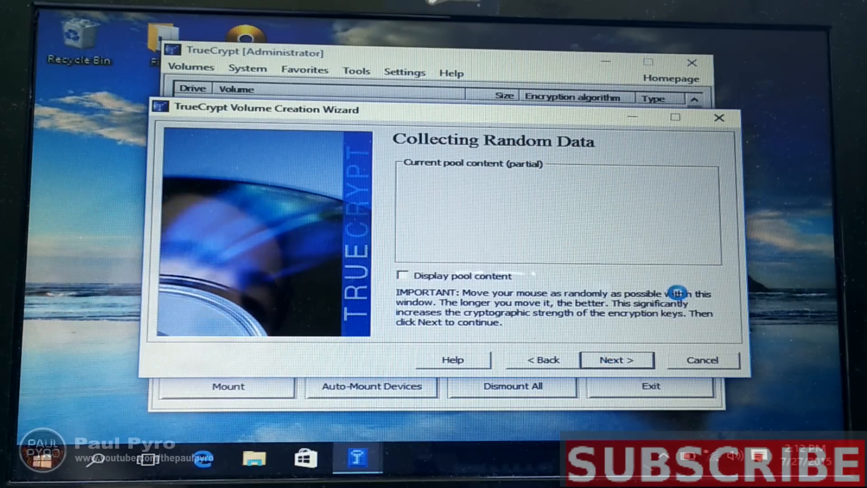
Finish collecting random data and generate the header and master keys.
click(616, 360)
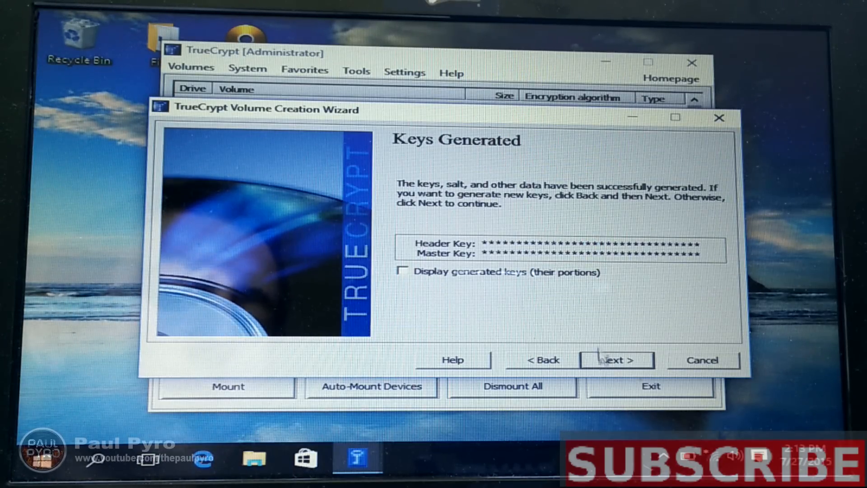
Set the rescue disk ISO to be saved on the Desktop as 'truecrypt image'.
click(616, 359)
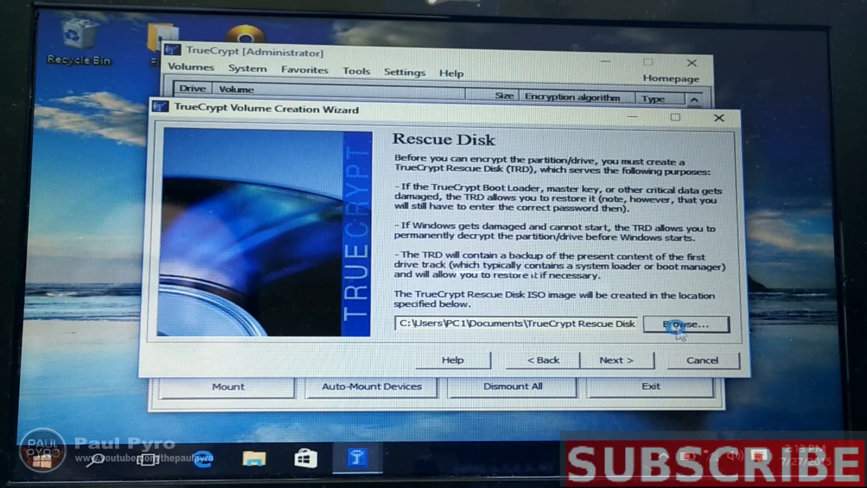
click(686, 323)
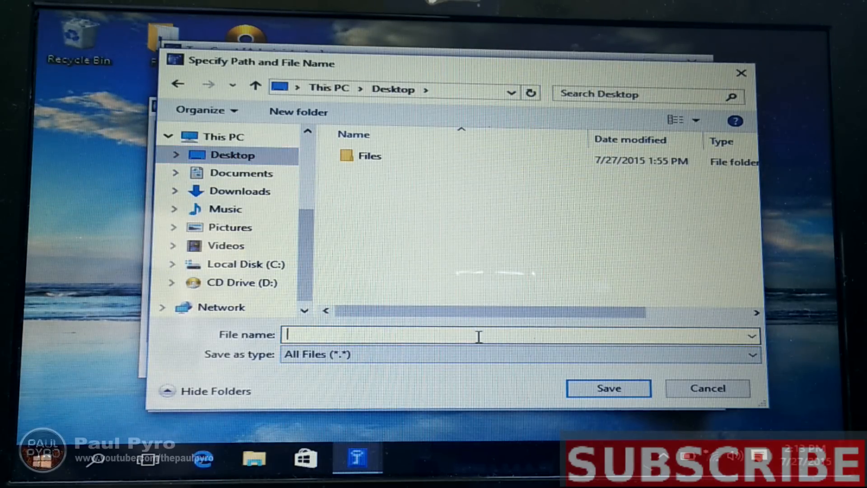
text(tru)
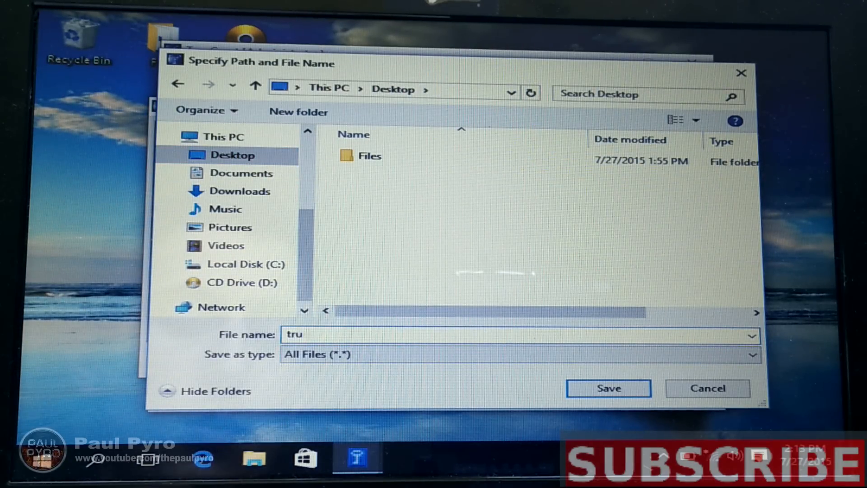
text(ecrp)
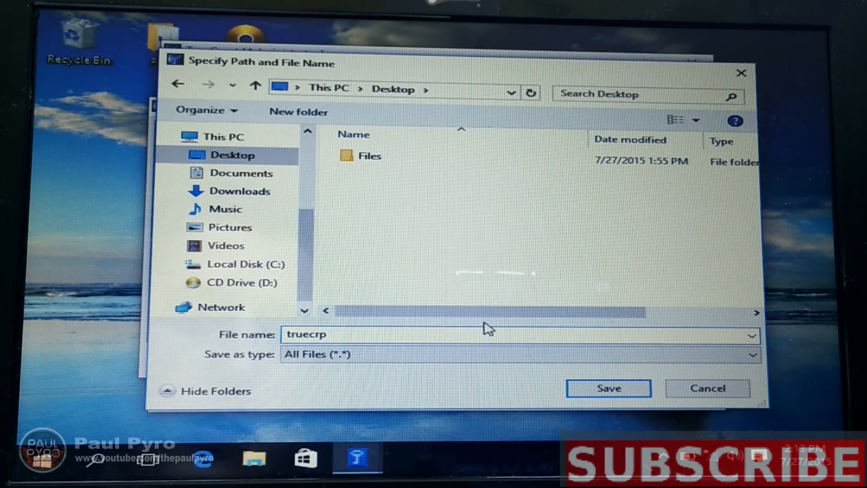
text(yp)
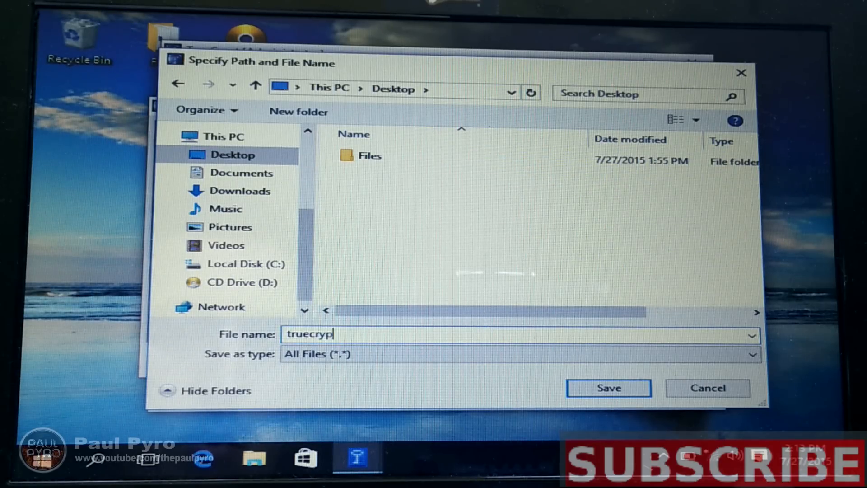
text(t image)
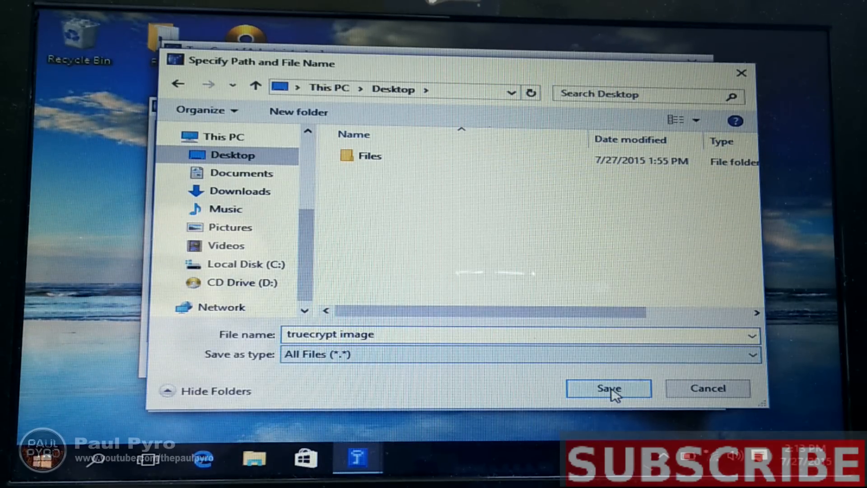
click(608, 388)
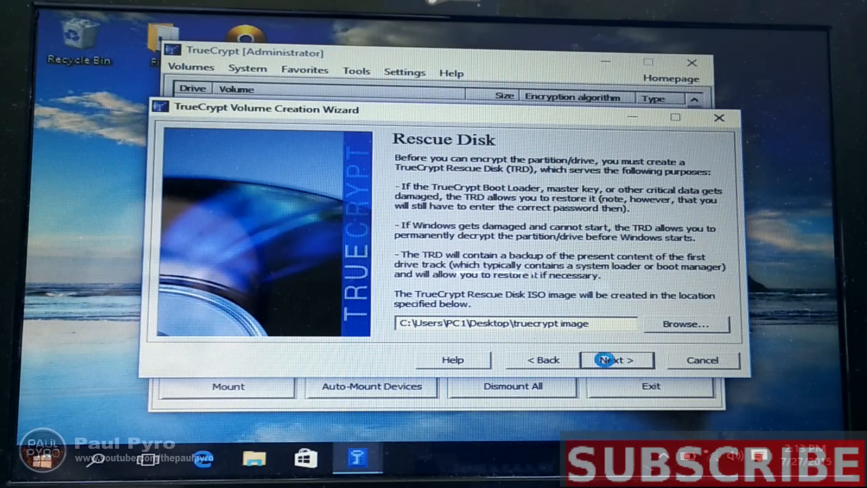
Create the rescue disk ISO and close the Windows Disc Image Burner that found no drive.
click(615, 359)
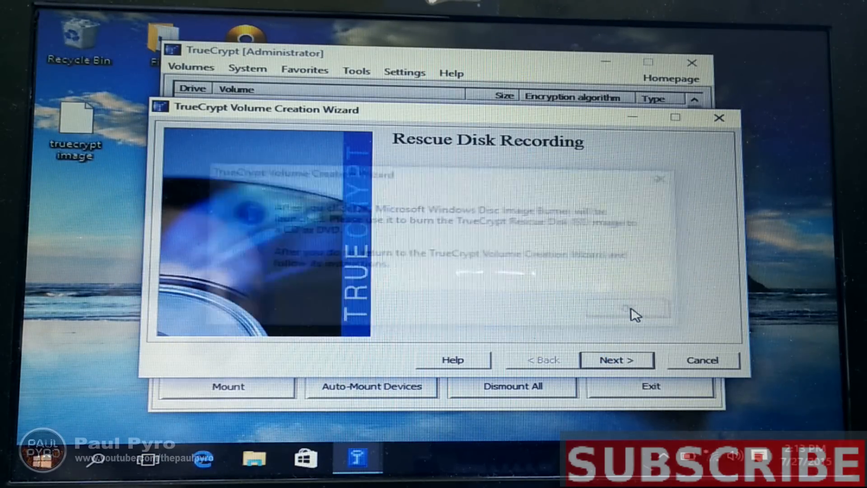
click(616, 361)
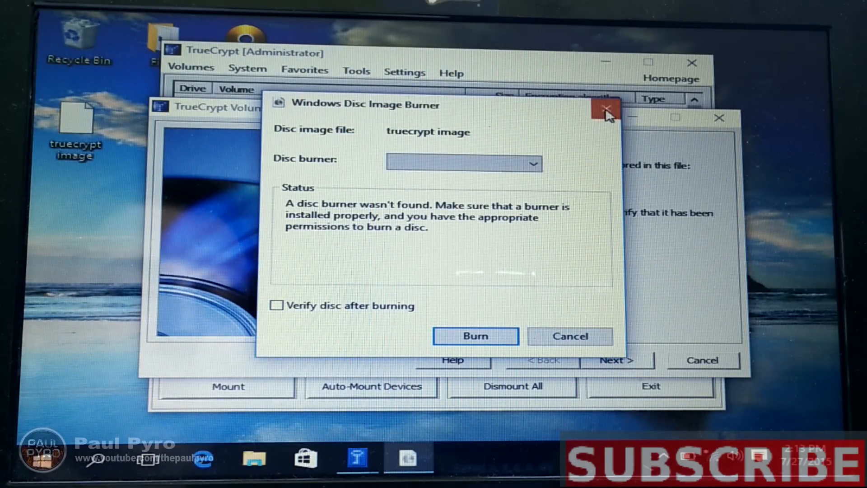
click(607, 109)
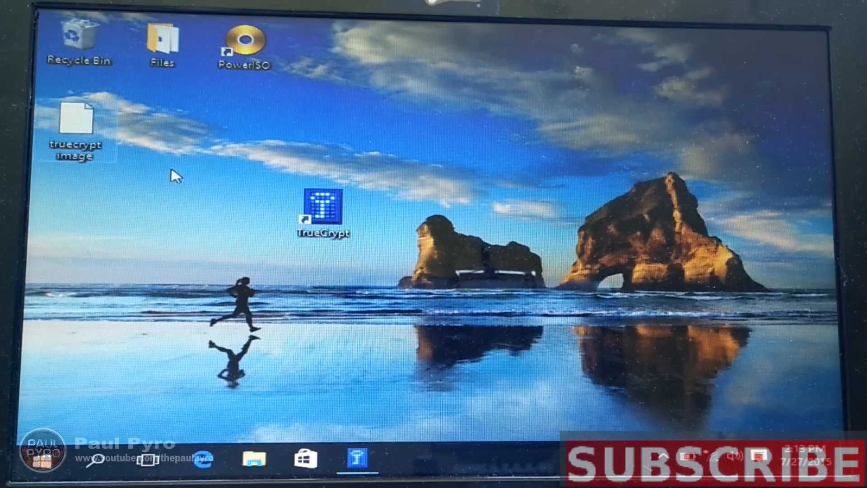
mouse_move(255, 460)
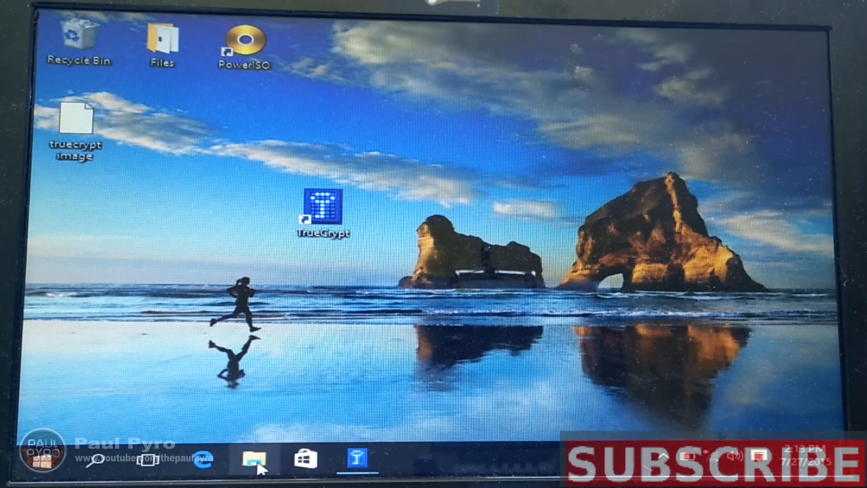
Open File Explorer on This PC to see the computer's drives.
click(252, 458)
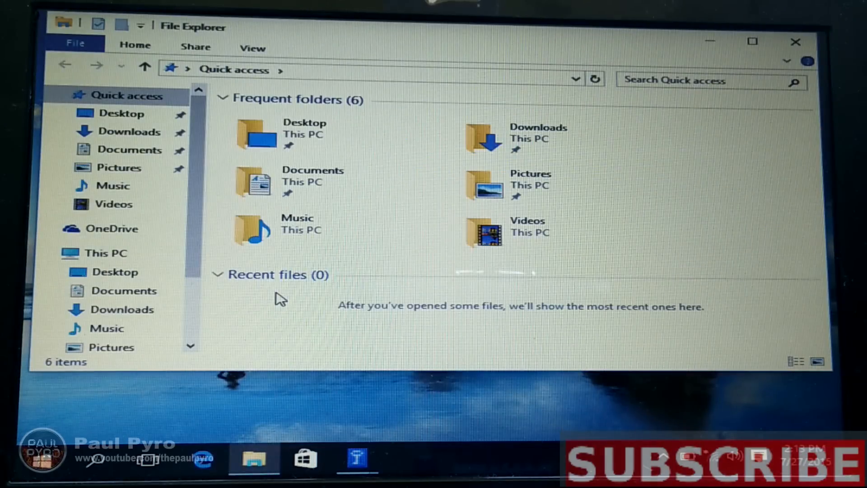
click(105, 253)
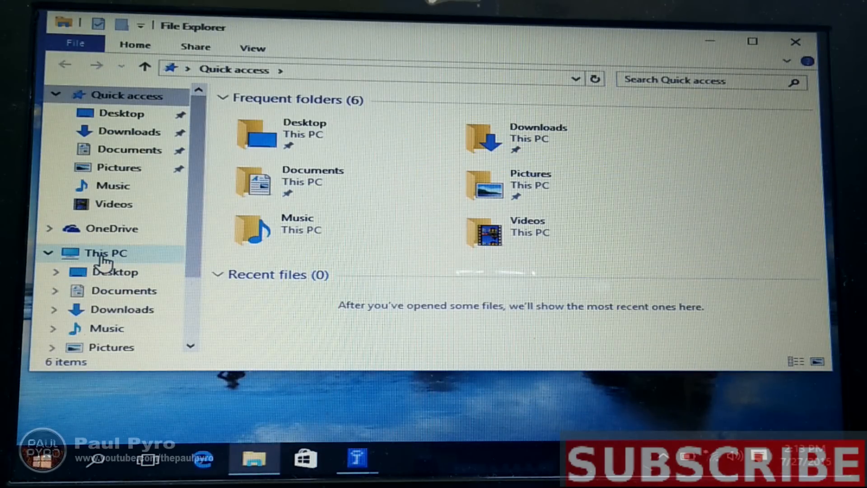
click(105, 253)
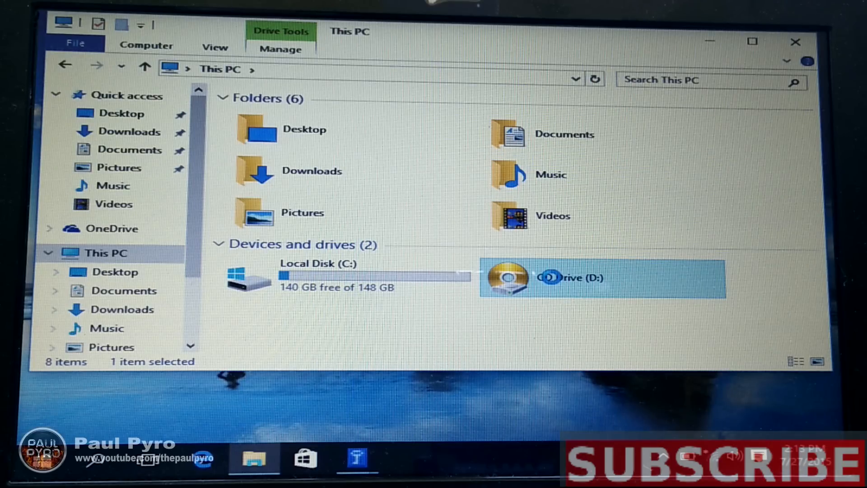
Mount the 'truecrypt image' file from the Desktop to CD Drive (D:) via PowerISO.
right_click(576, 277)
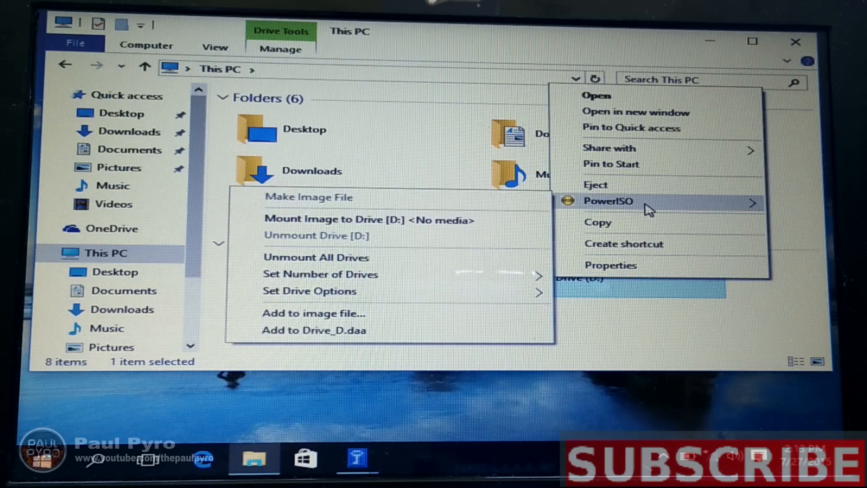
mouse_move(355, 220)
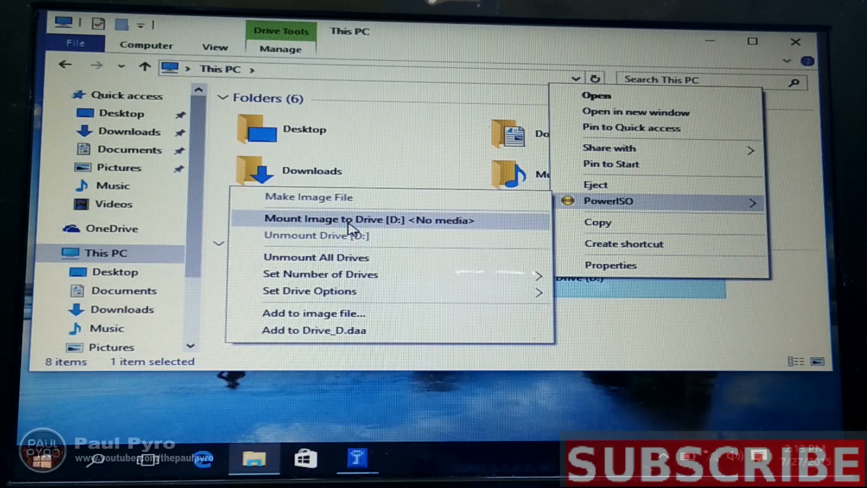
click(368, 220)
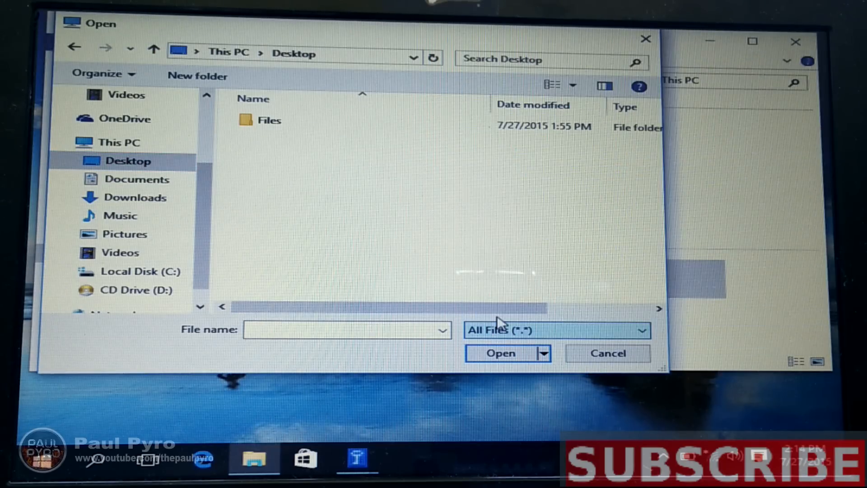
click(300, 136)
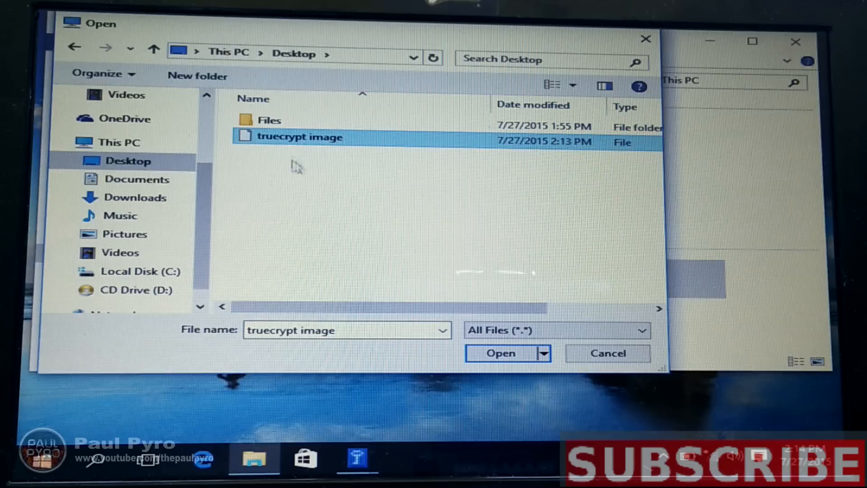
mouse_move(501, 353)
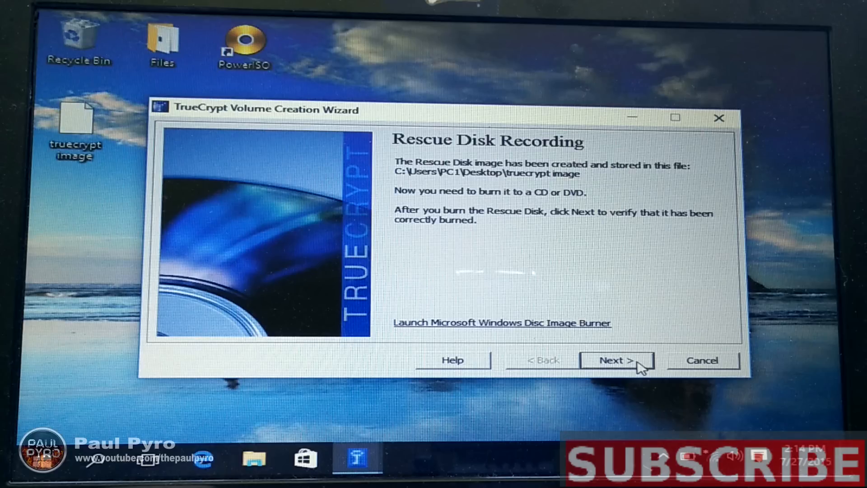
mouse_move(617, 367)
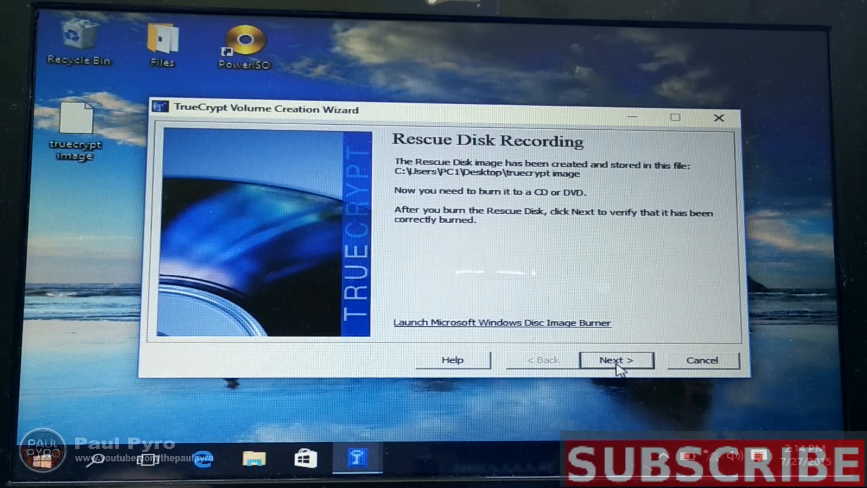
Verify the mounted rescue disk and continue to the wipe mode step.
click(615, 360)
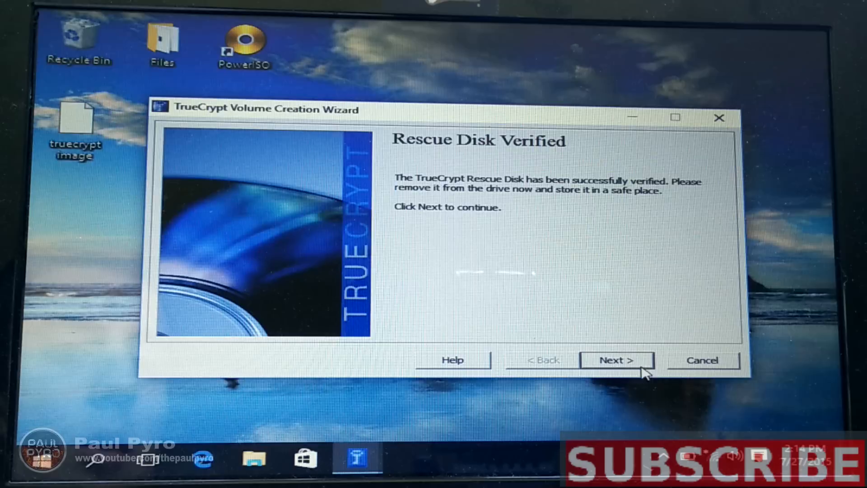
click(617, 359)
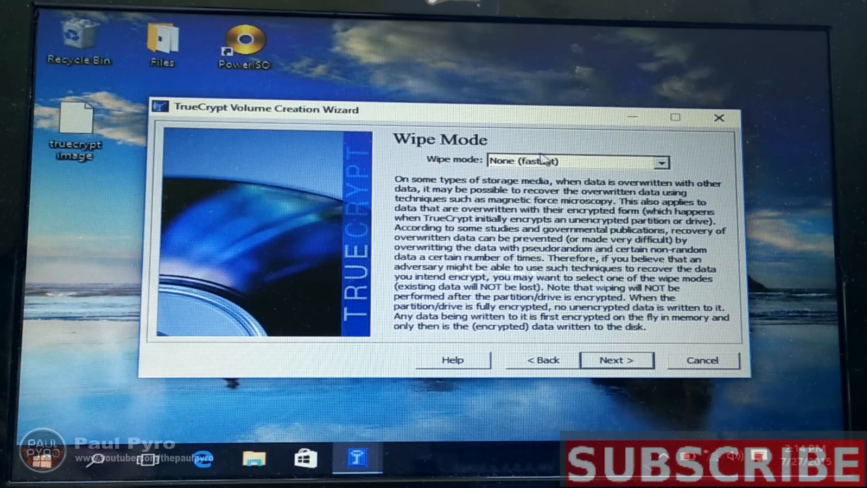
Keep wipe mode None (fastest) and continue to the System Encryption Pretest.
click(661, 162)
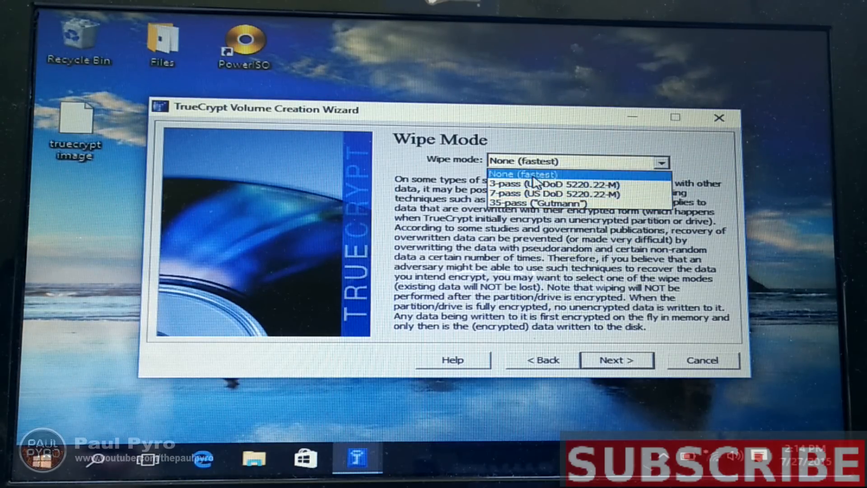
click(523, 174)
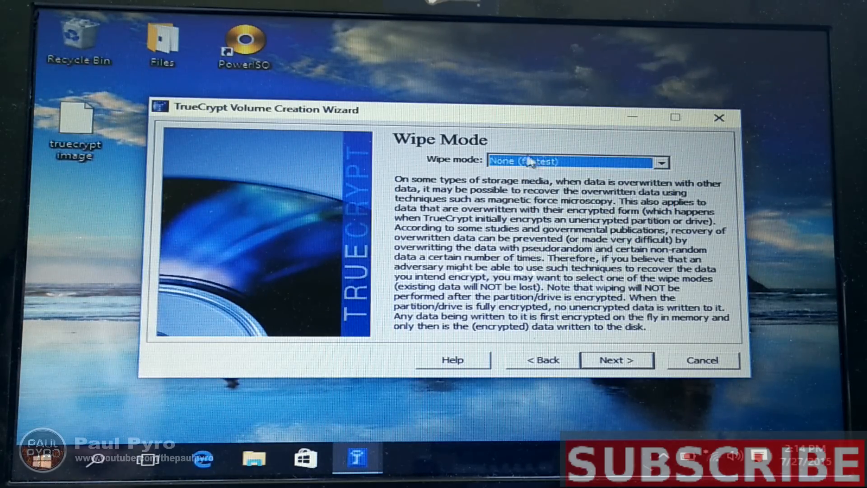
click(616, 360)
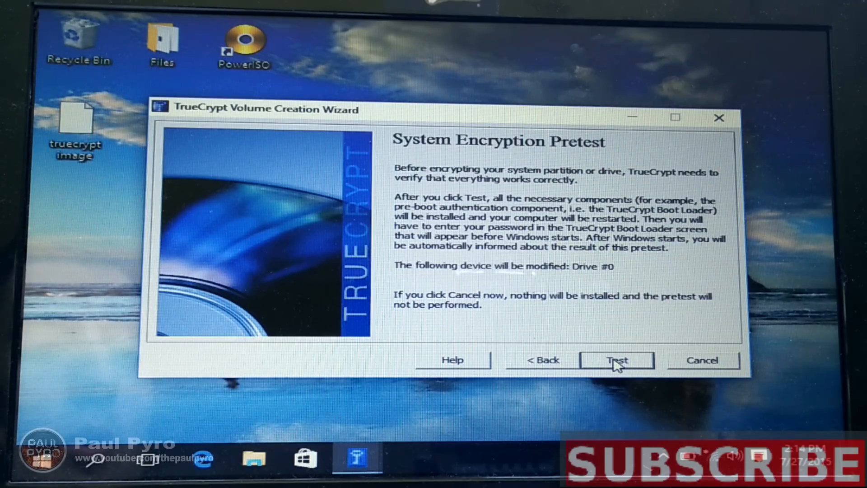
Start the pretest, acknowledge the Important Notes, and confirm restarting the computer now.
click(616, 361)
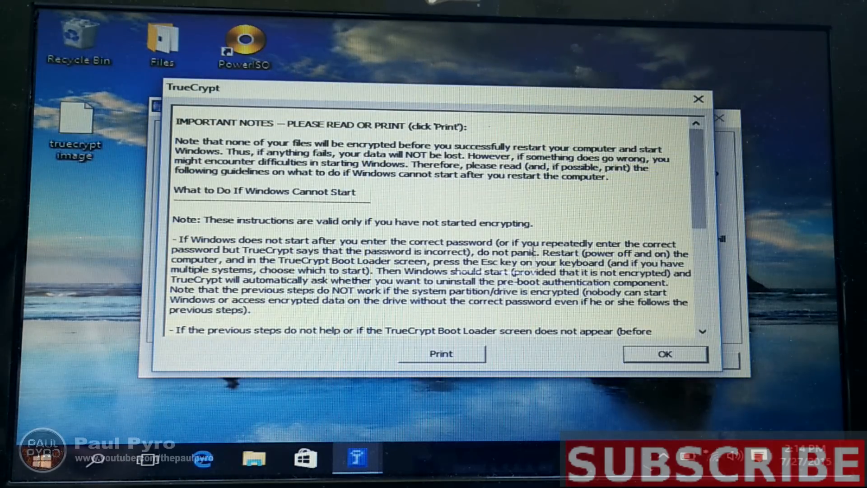
scroll(down, 3)
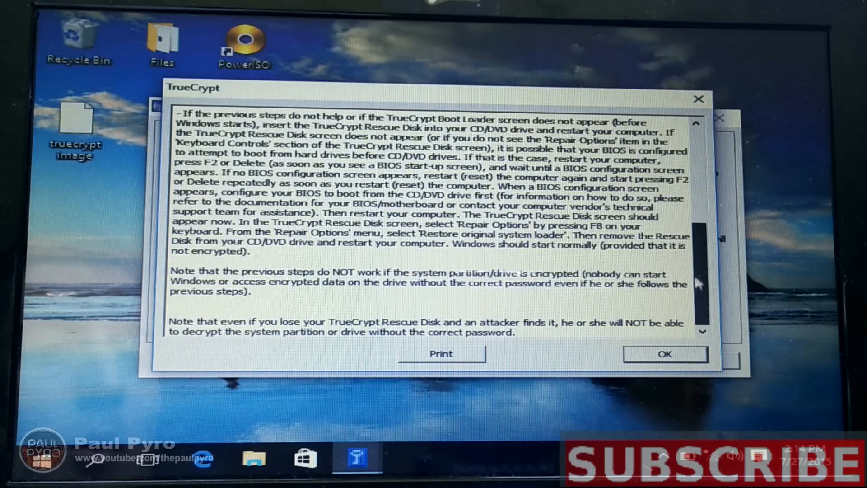
click(666, 354)
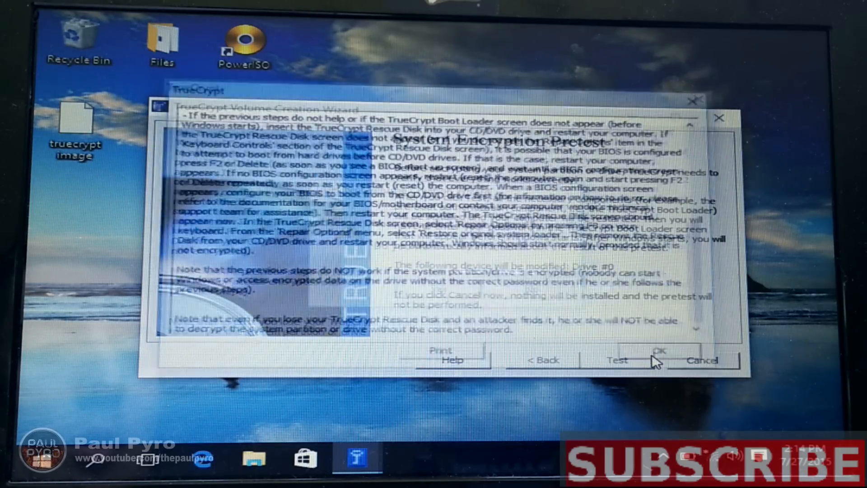
click(657, 354)
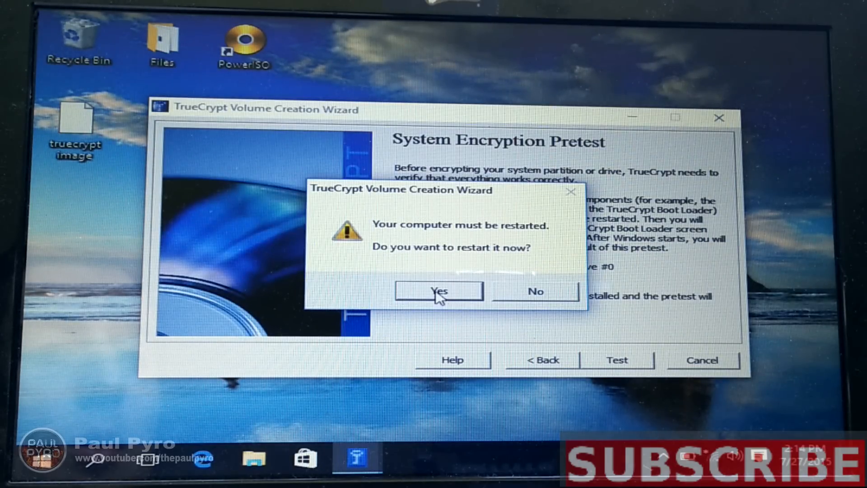
click(438, 291)
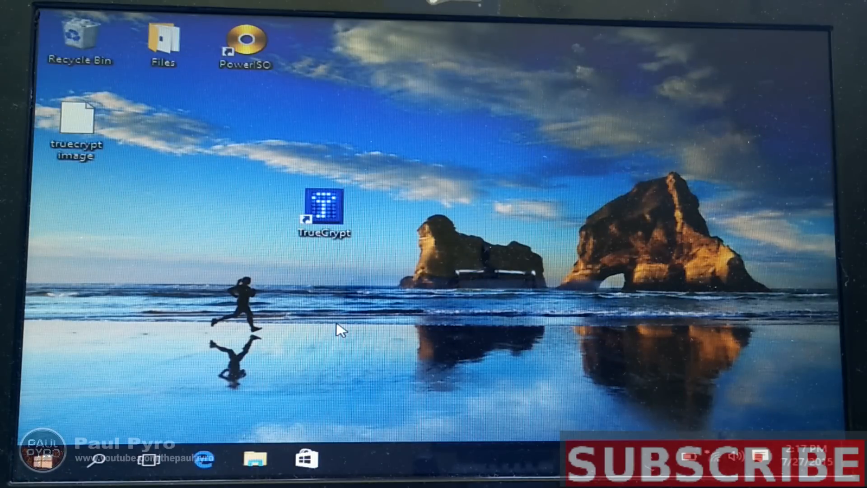
Launch TrueCrypt from its desktop shortcut after the reboot.
double_click(323, 211)
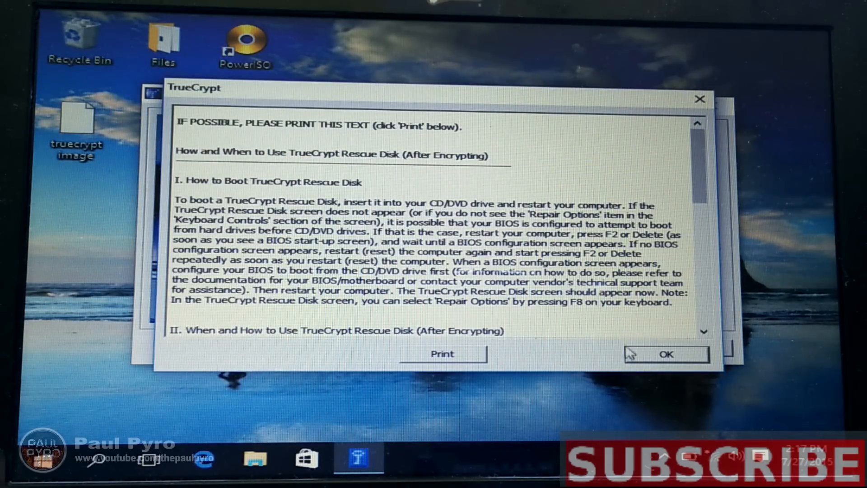
Acknowledge the Rescue Disk notes and start encrypting the system drive from Pretest Completed.
click(666, 354)
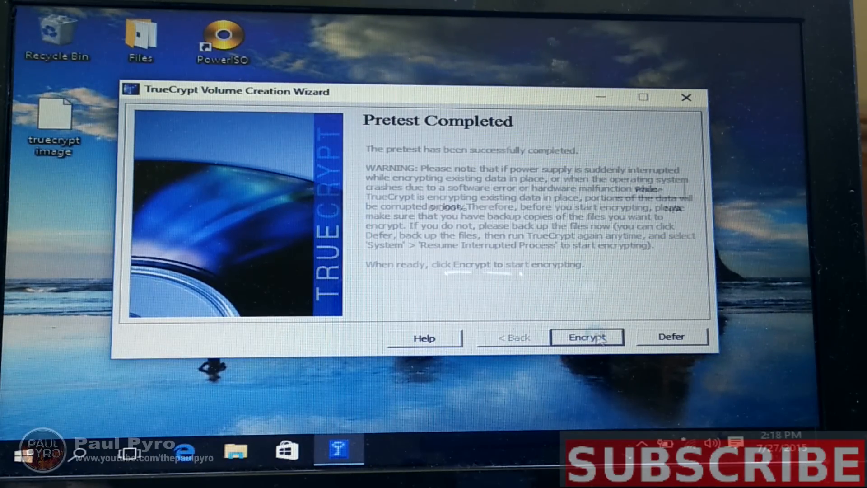
click(587, 336)
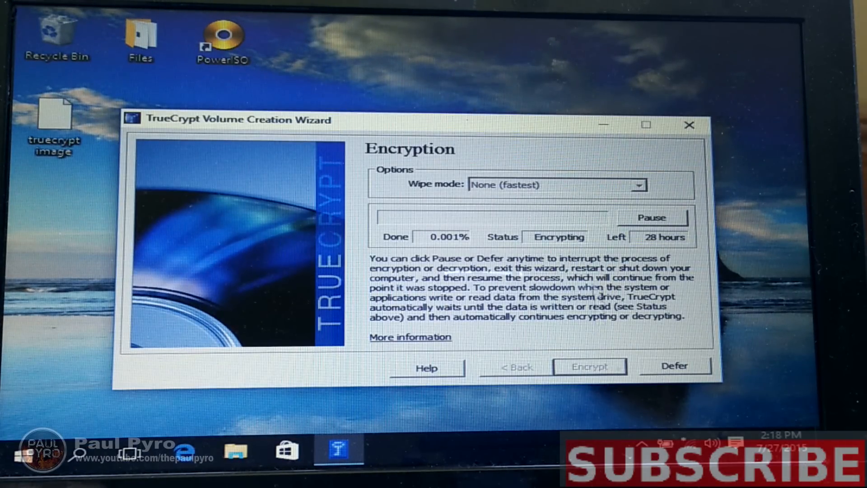